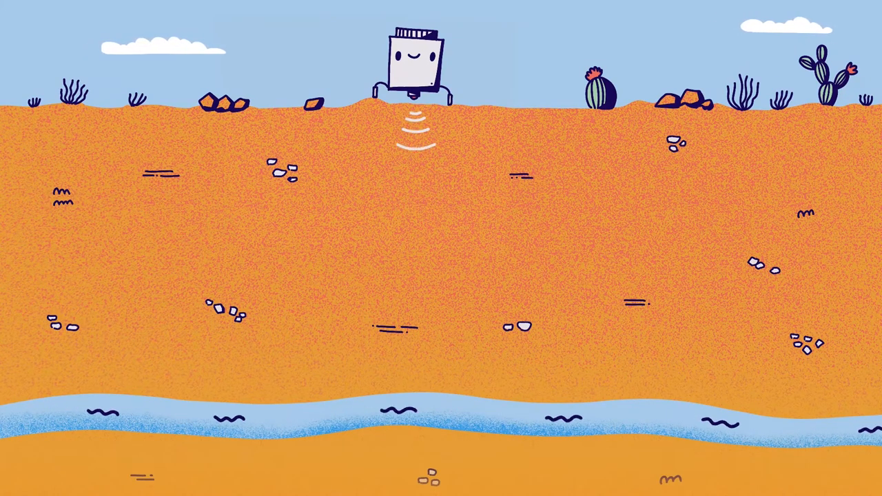
scroll("down", 3)
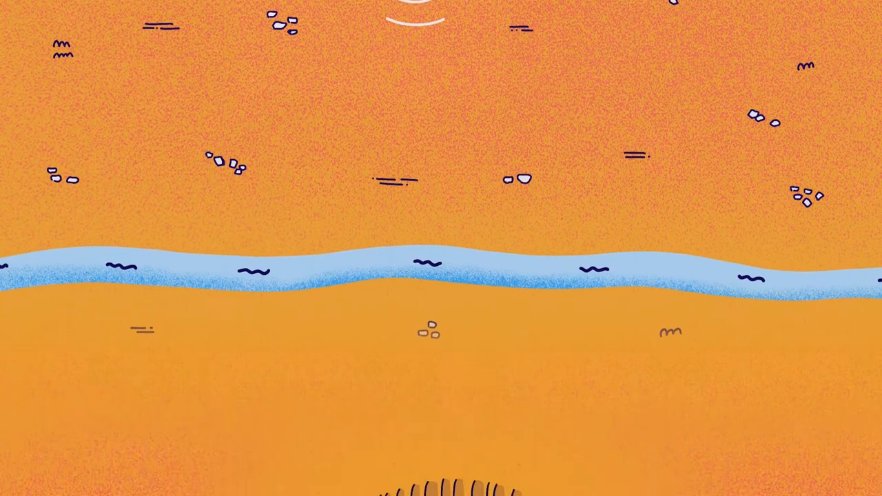